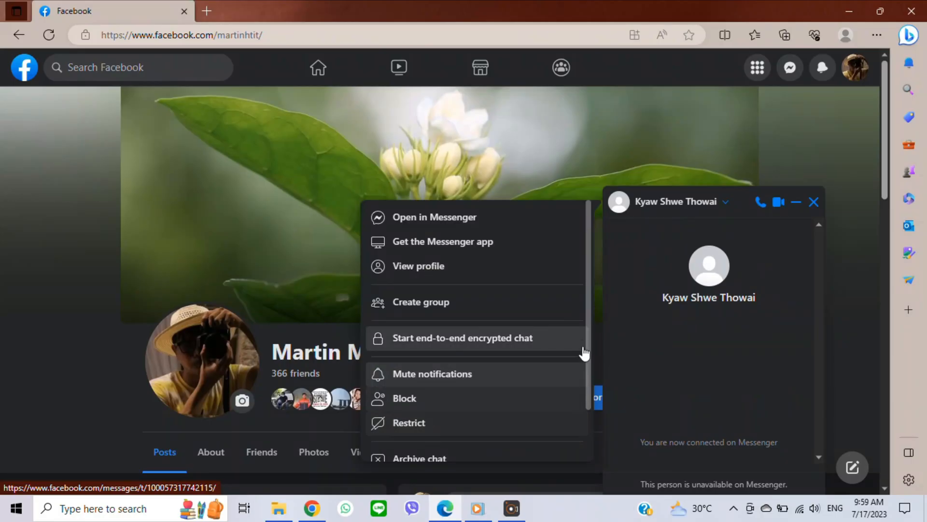
Scroll down the page after closing the chat window and its options list.
scroll("down", 3)
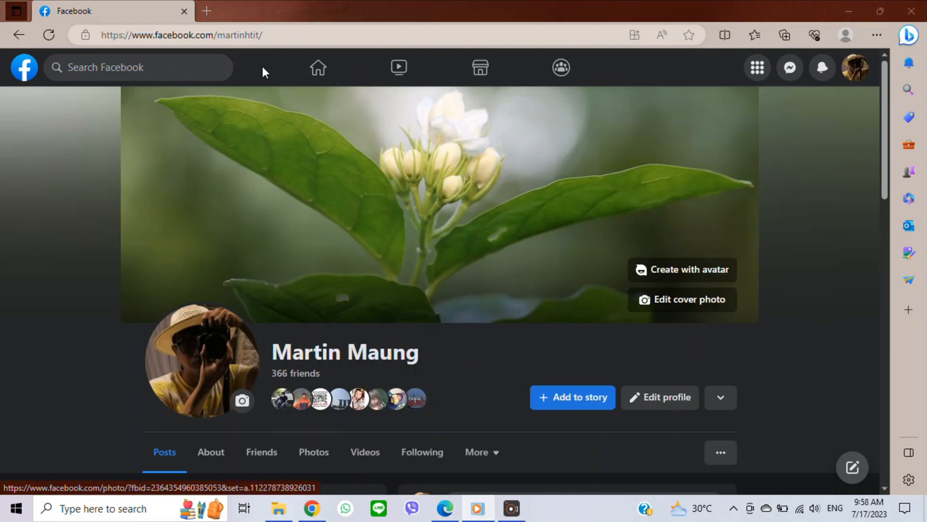
left_click(789, 67)
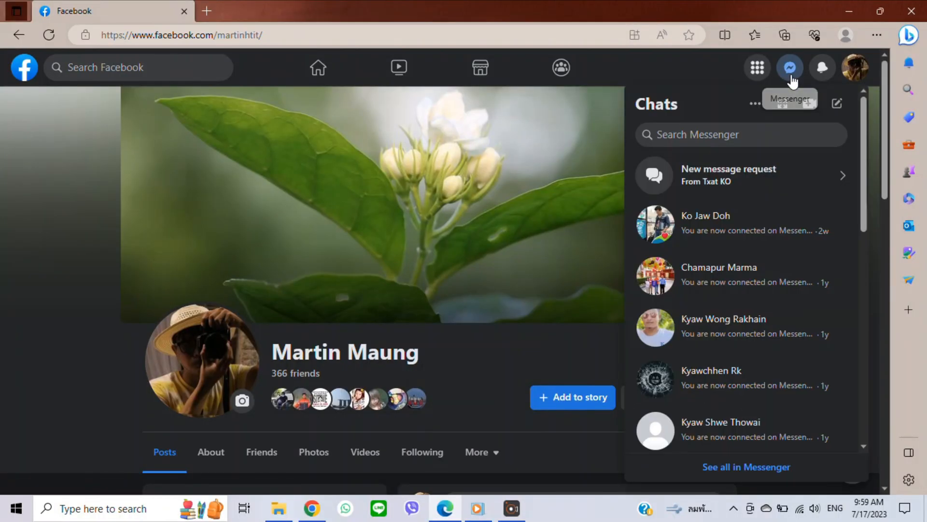
type("Ny")
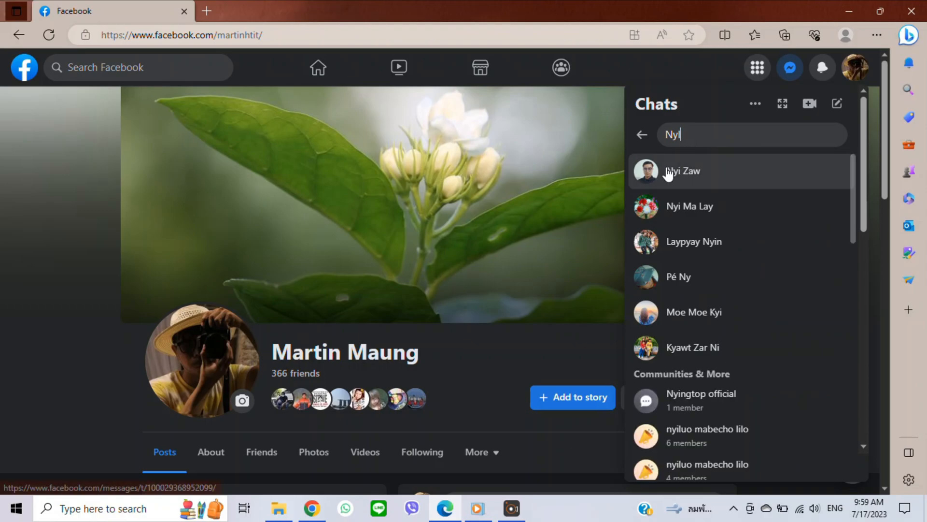
left_click(683, 171)
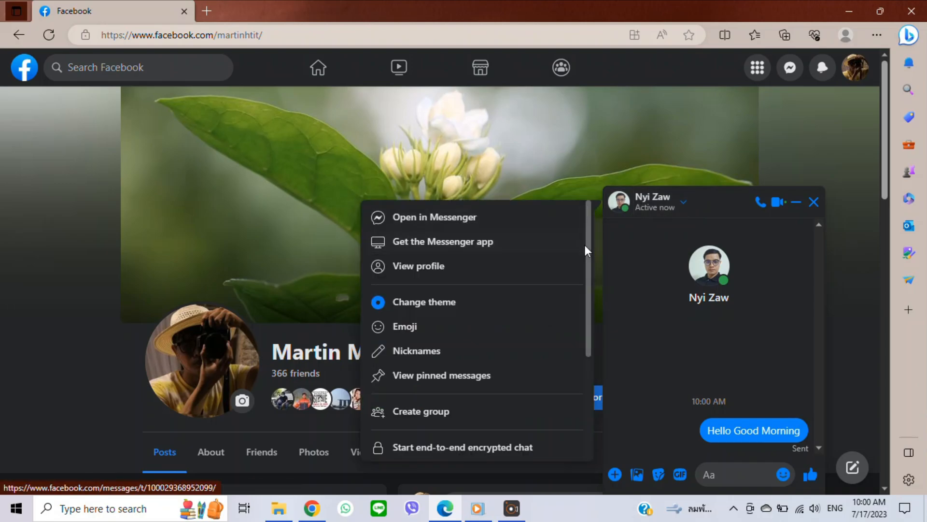
scroll("down", 3)
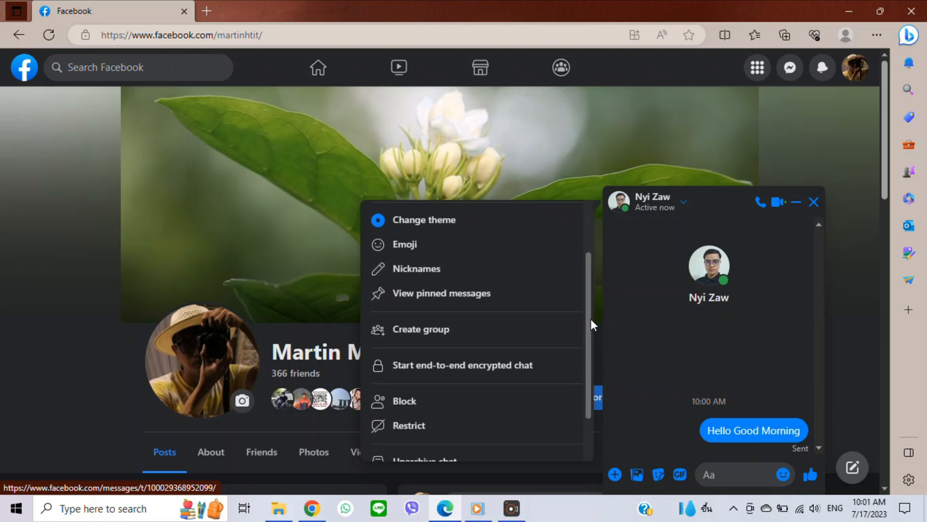
left_click(635, 246)
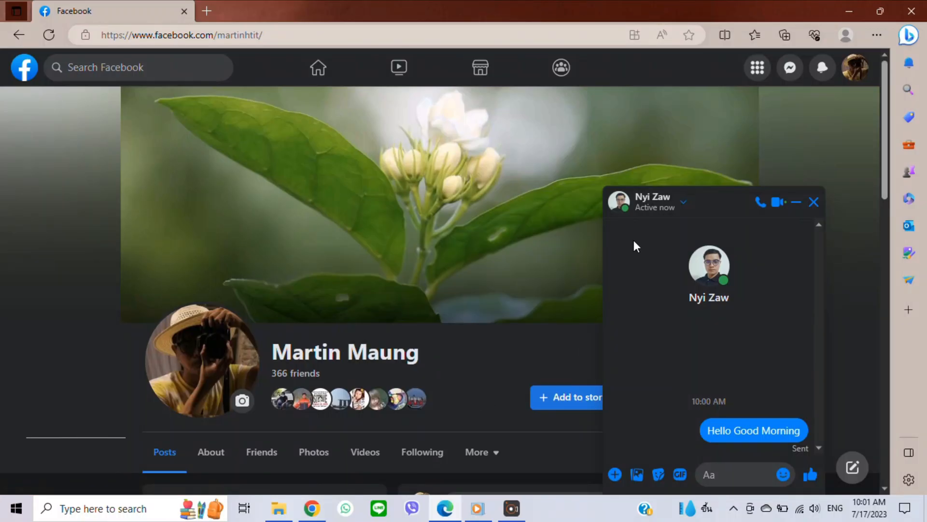
left_click(684, 202)
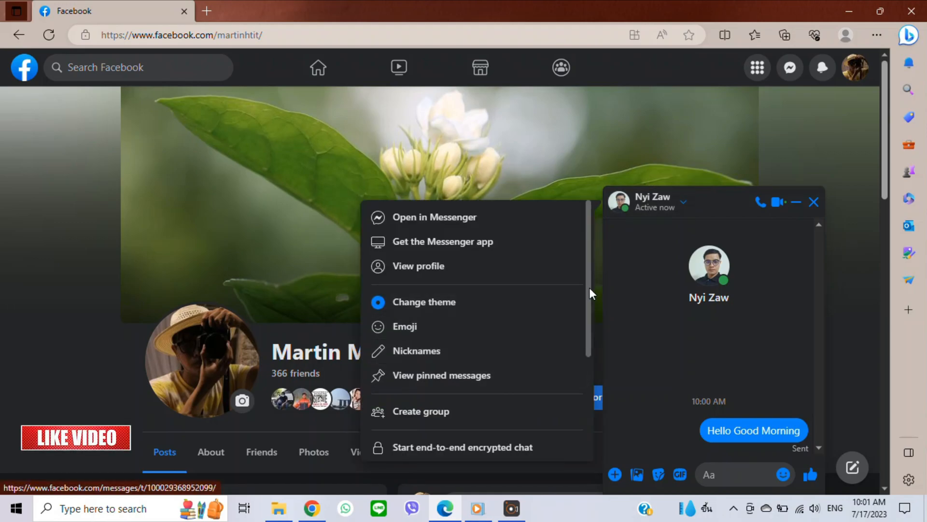
scroll("down", 3)
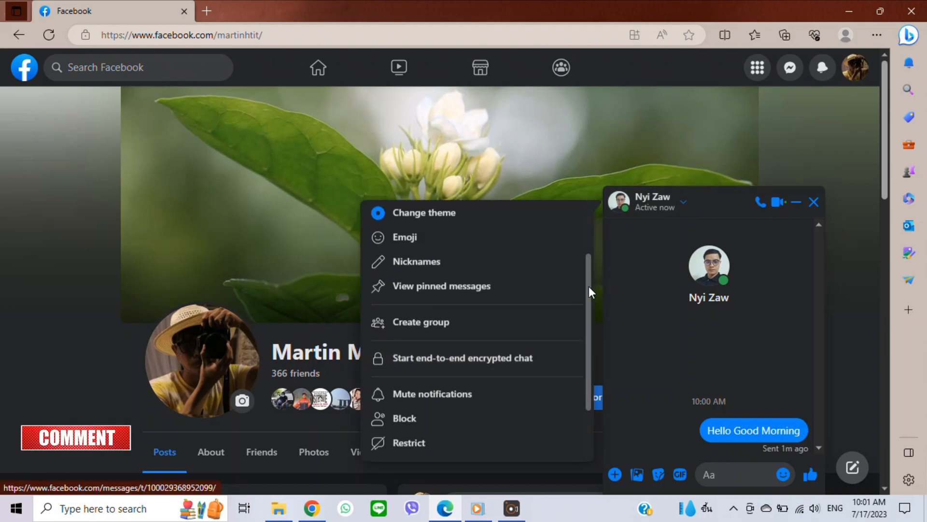
scroll("down", 3)
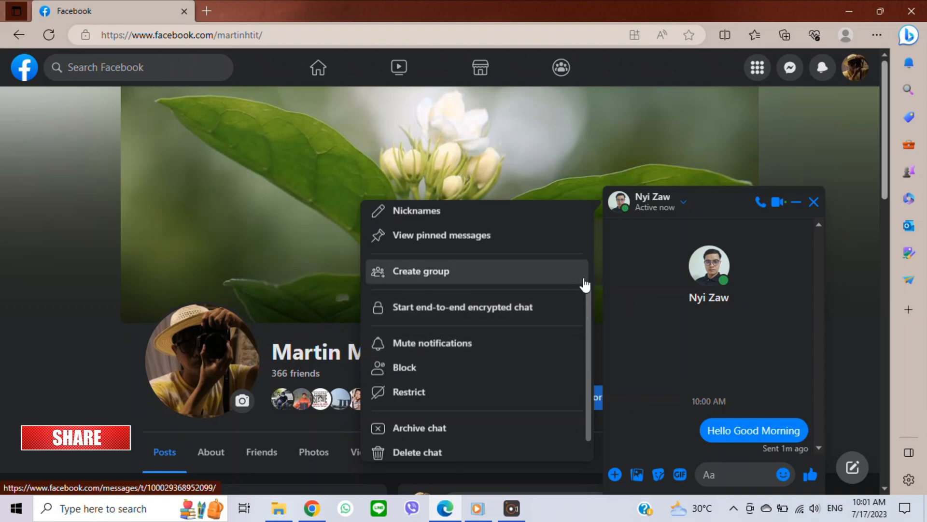
scroll("down", 3)
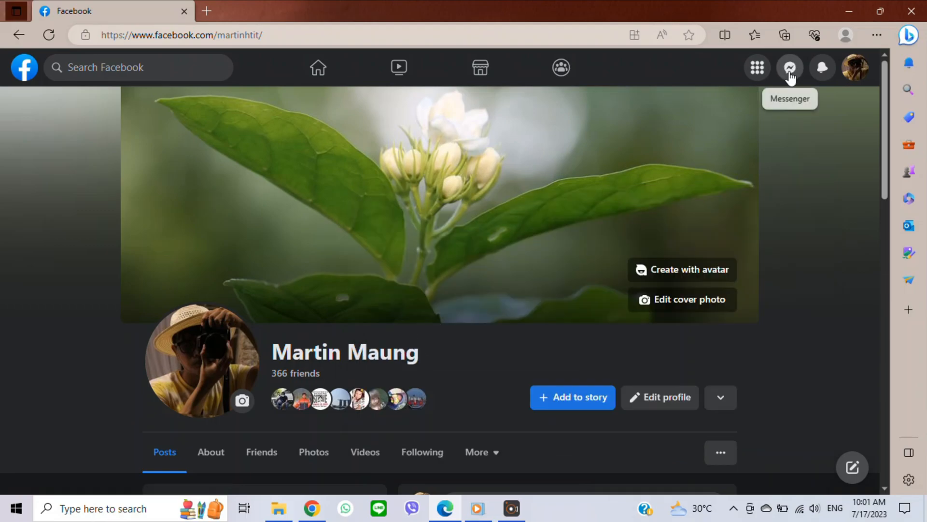
left_click(790, 67)
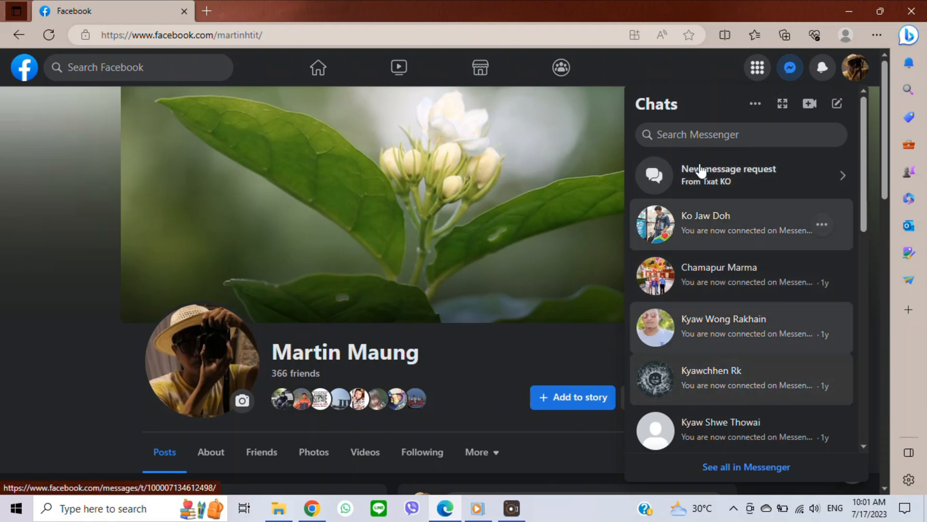
type("nyiz")
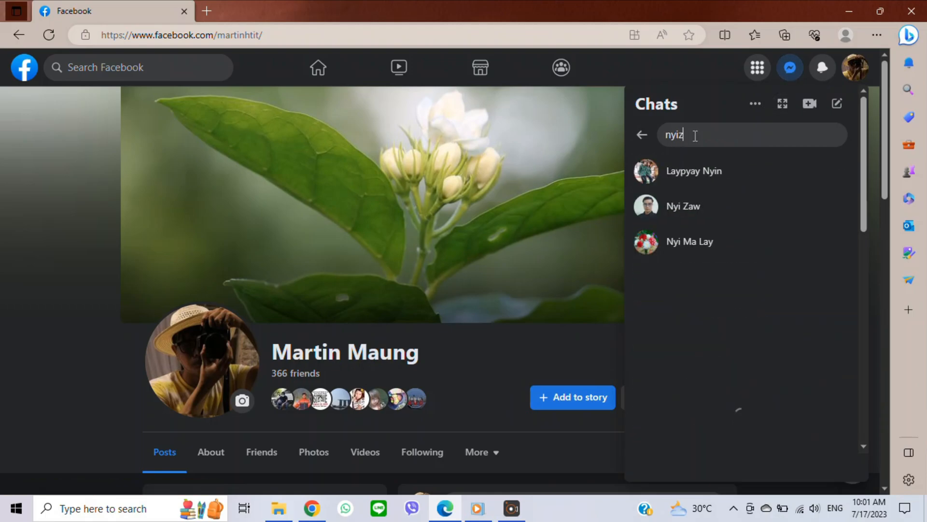